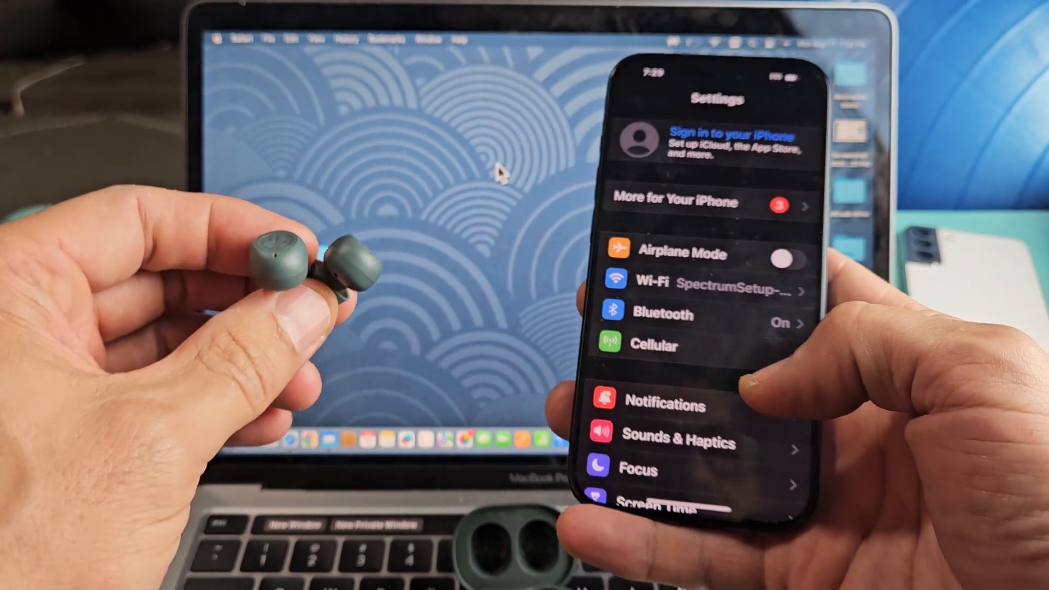
Launch System Settings from the Apple menu after leaving the iPhone aside.
left_click(661, 314)
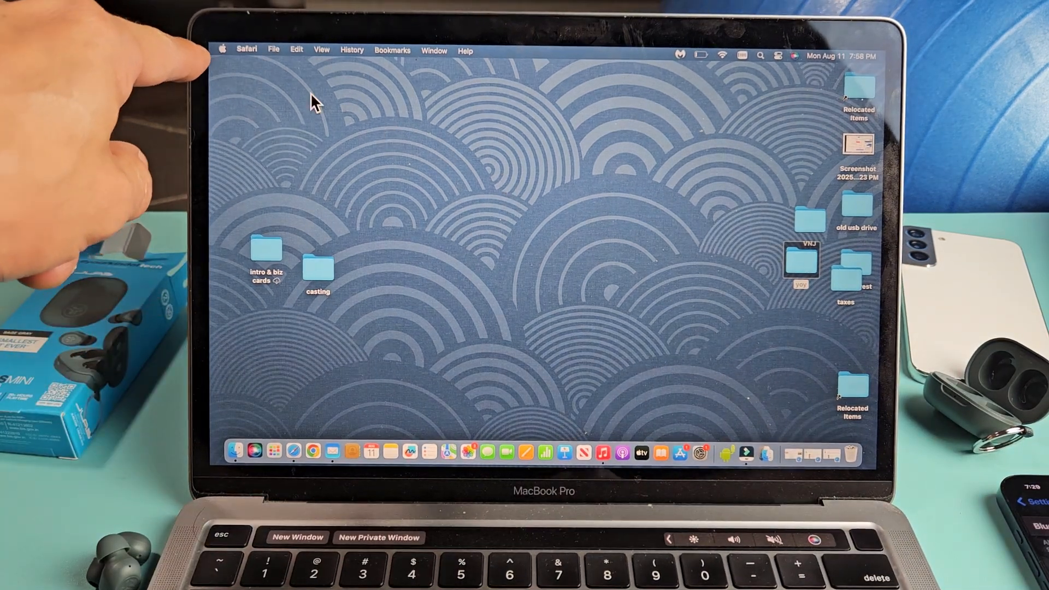
left_click(223, 49)
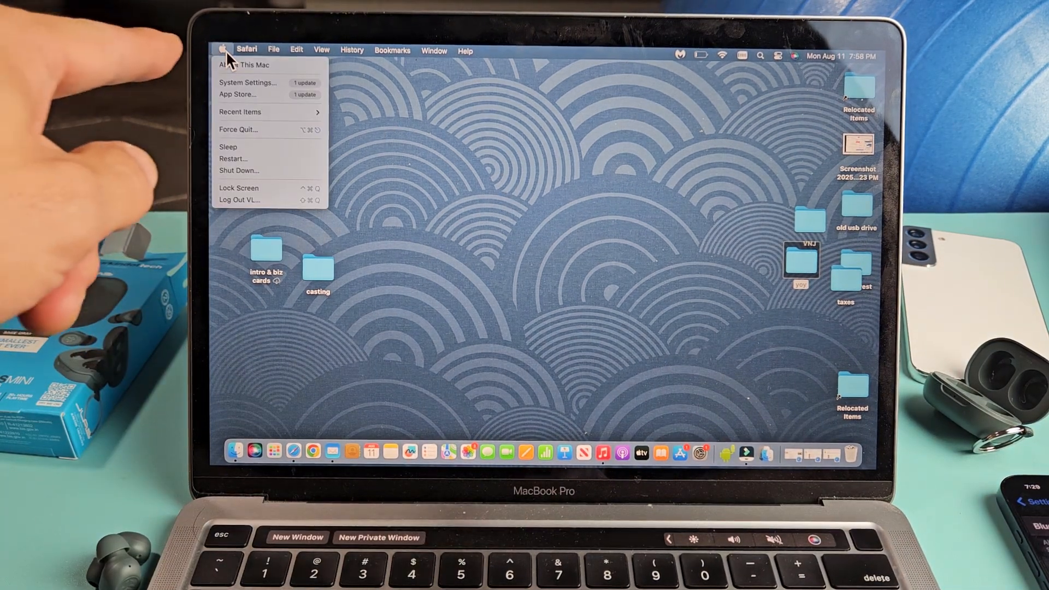
mouse_move(248, 82)
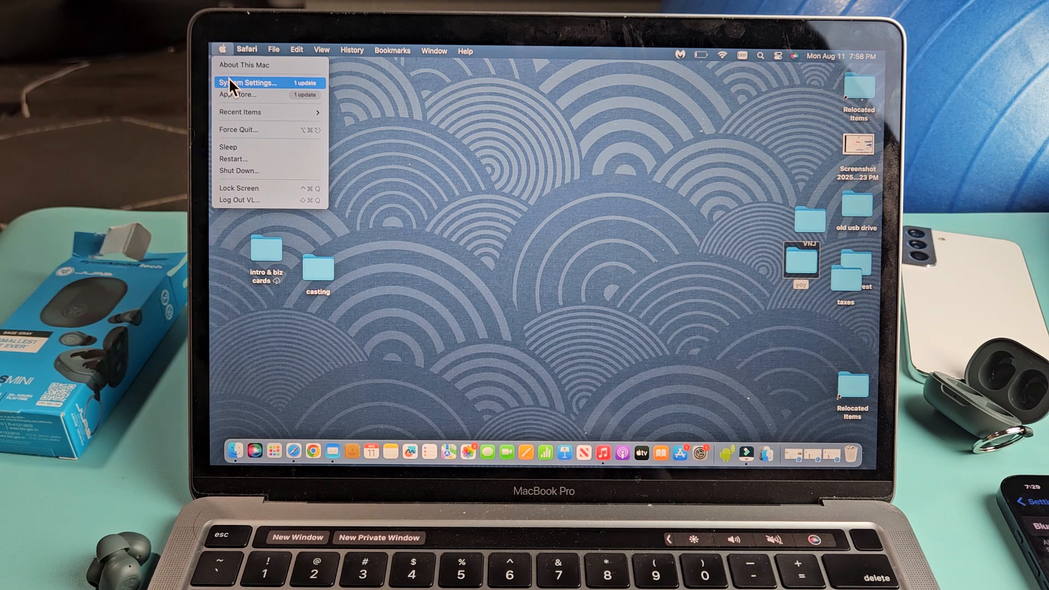
left_click(246, 83)
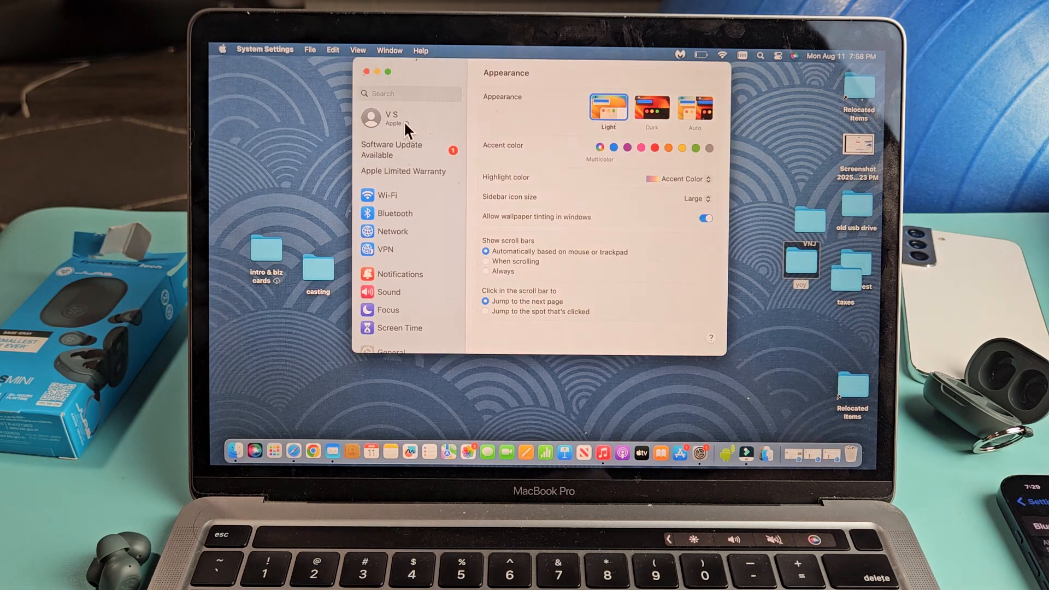
Go to Bluetooth and reveal JLab JBuds Mini under Nearby Devices.
left_click(395, 213)
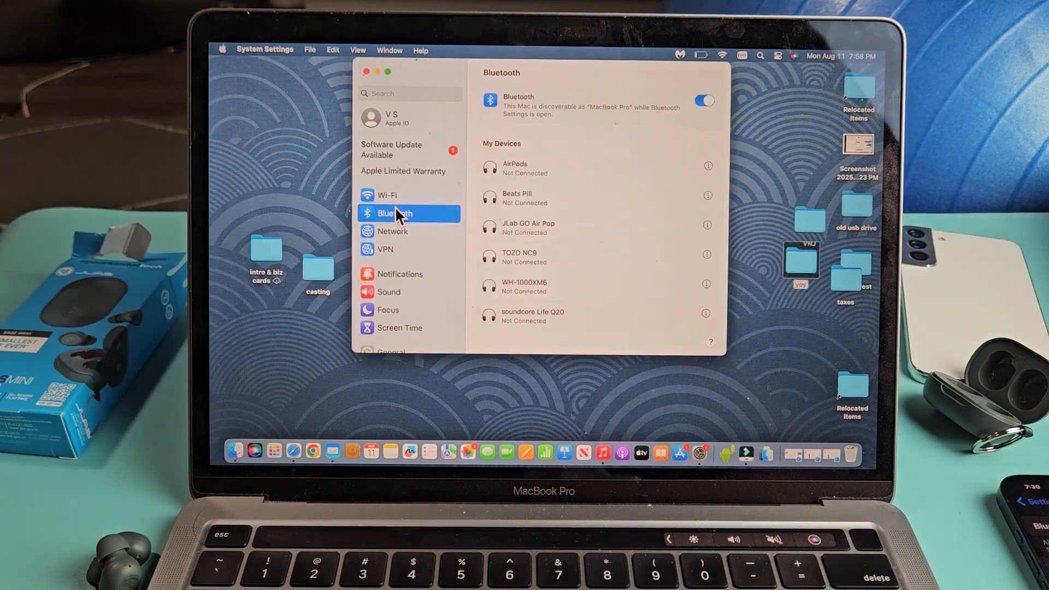
mouse_move(598, 207)
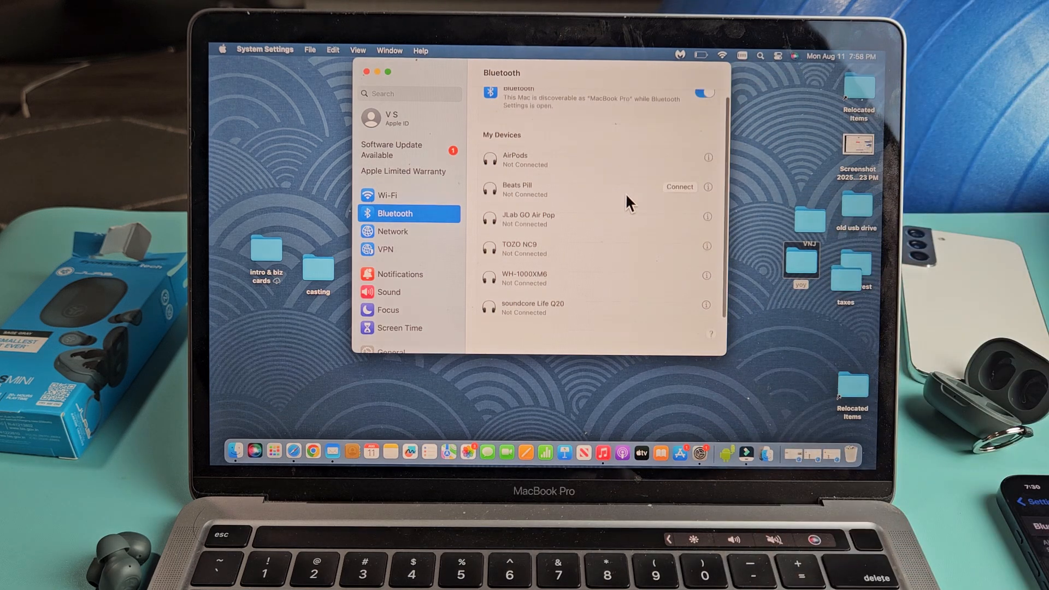
scroll("down", 3)
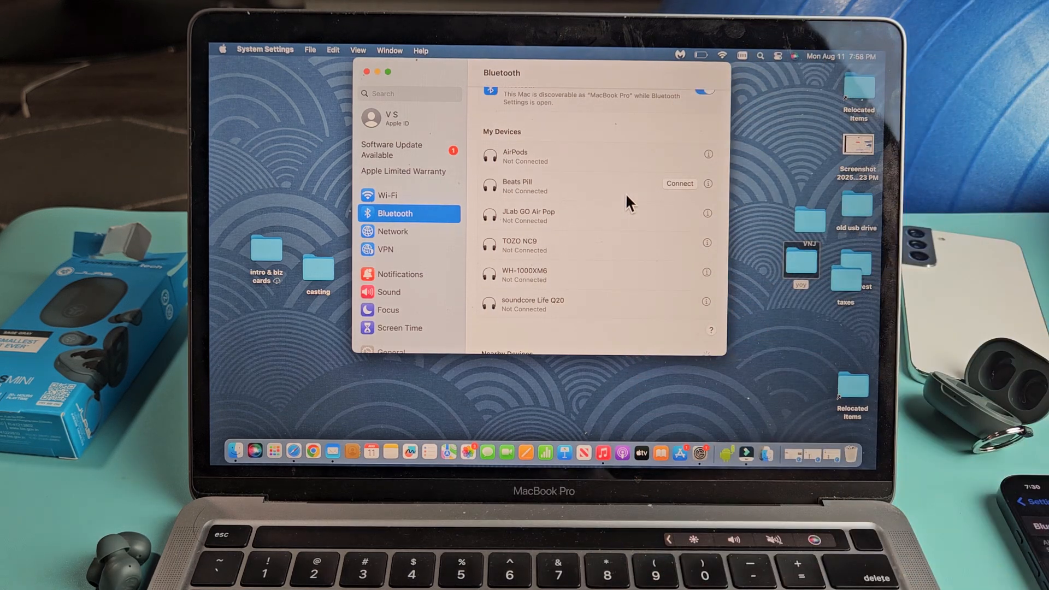
scroll("down", 3)
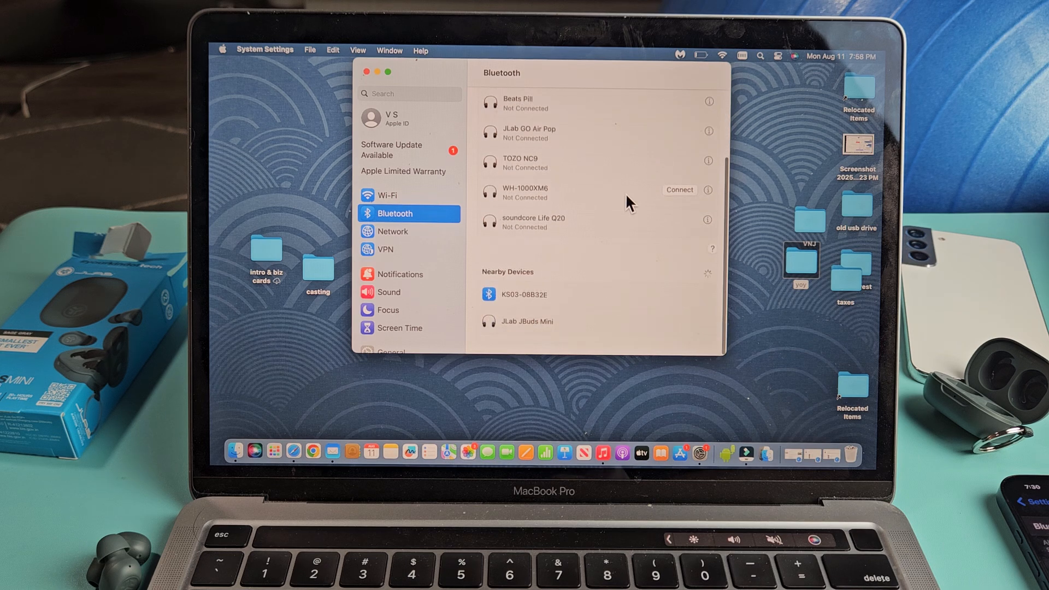